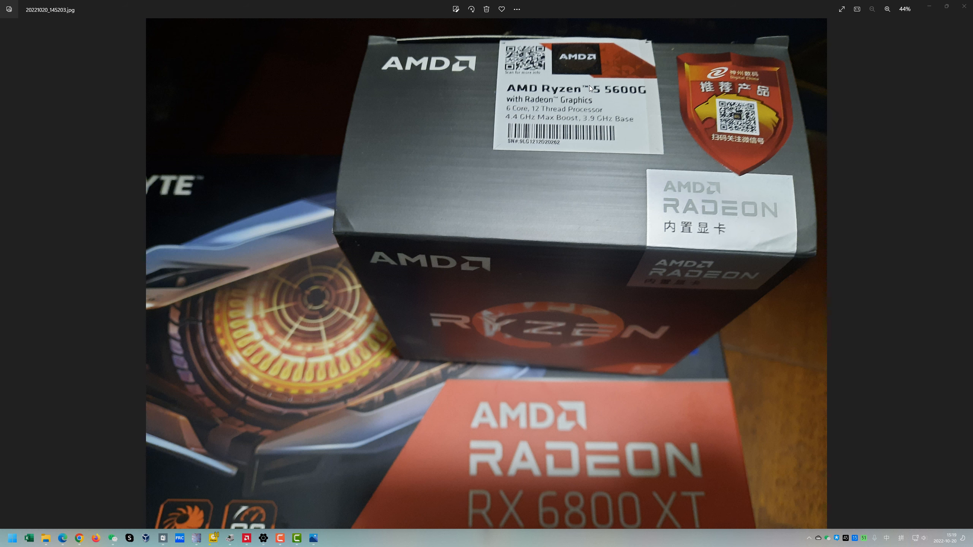
mouse_move(566, 466)
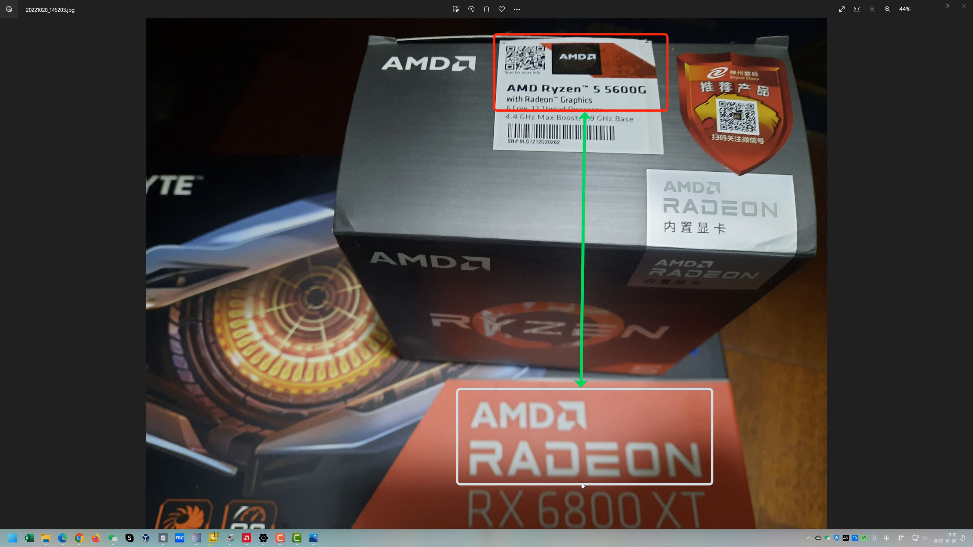
mouse_move(630, 385)
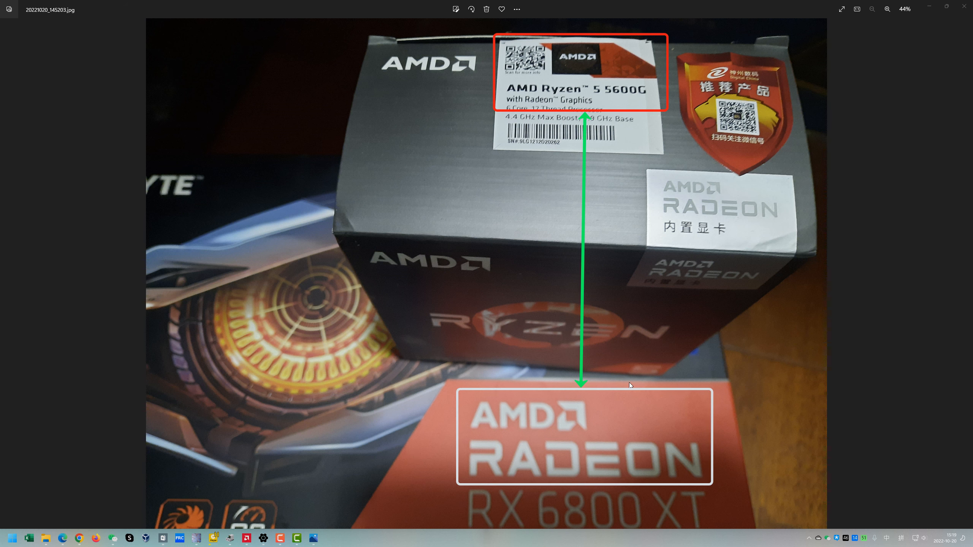
mouse_move(630, 389)
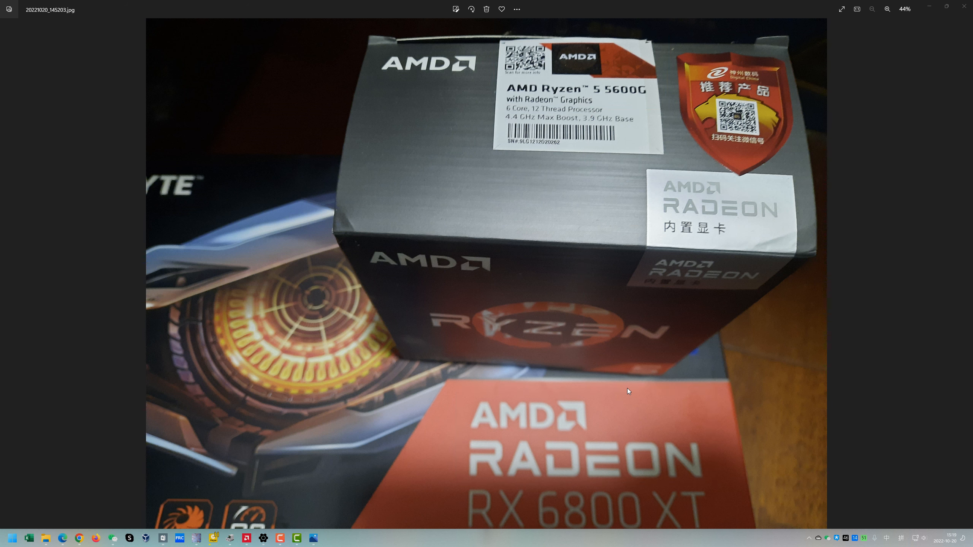
mouse_move(471, 436)
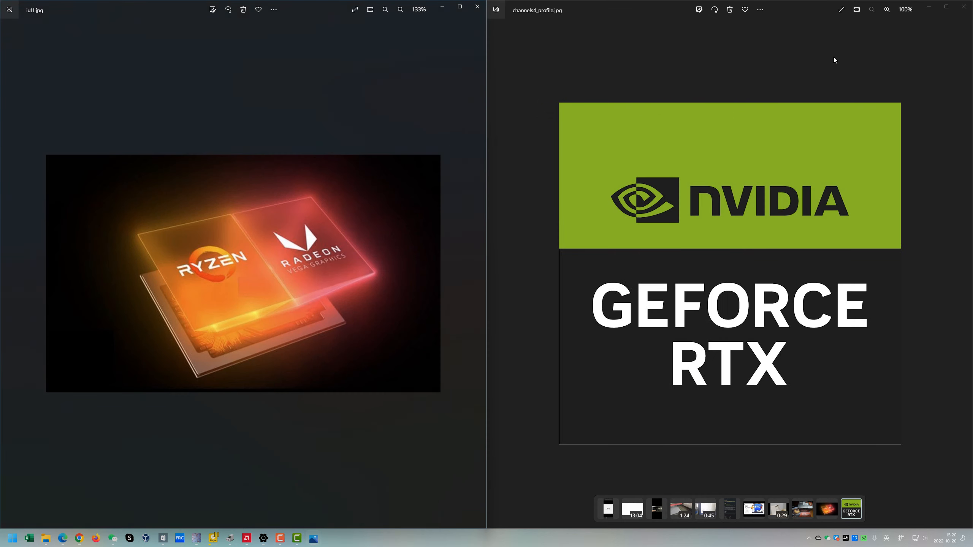
mouse_move(386, 198)
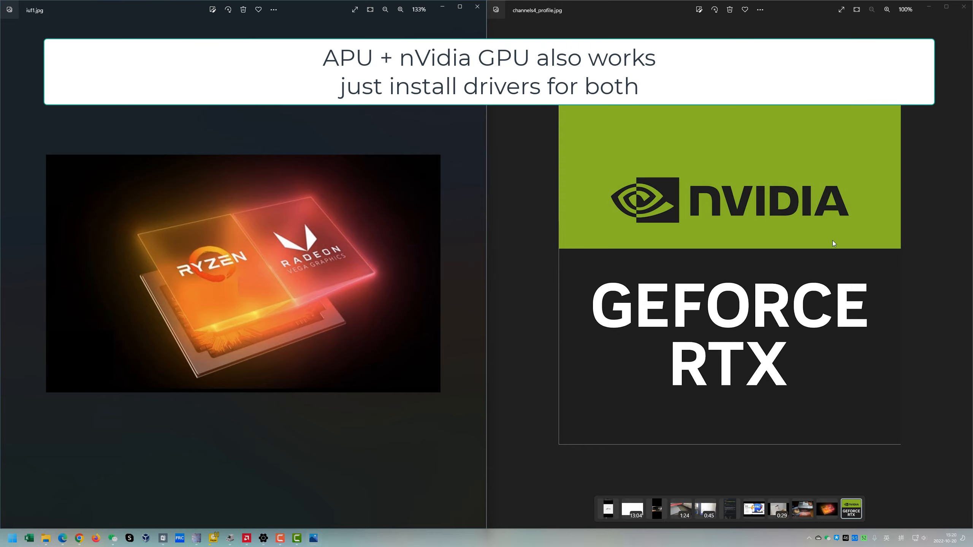
mouse_move(870, 331)
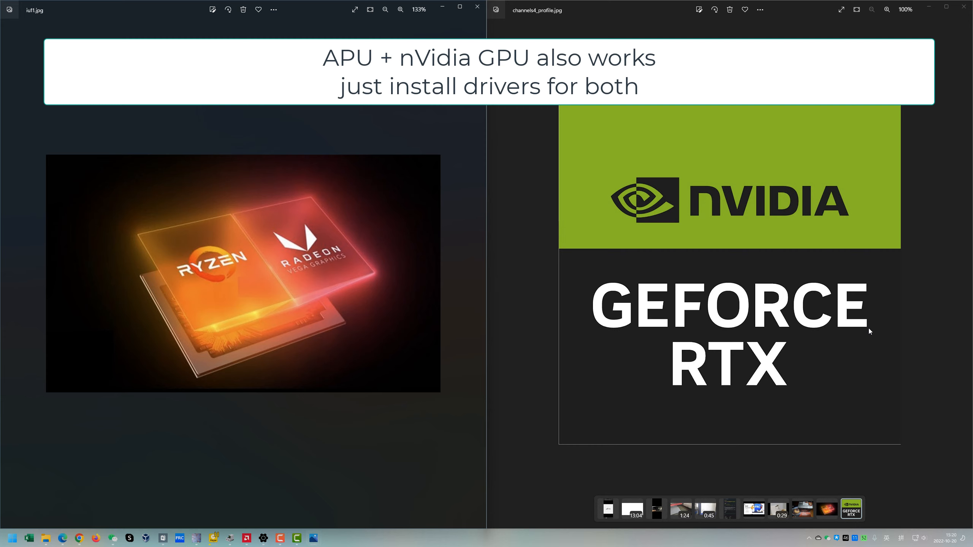
mouse_move(930, 260)
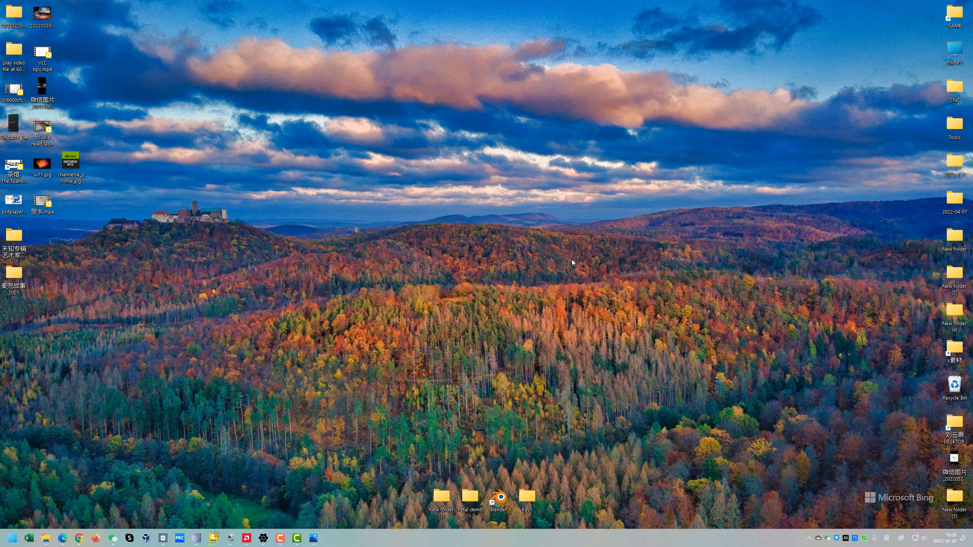
mouse_move(563, 262)
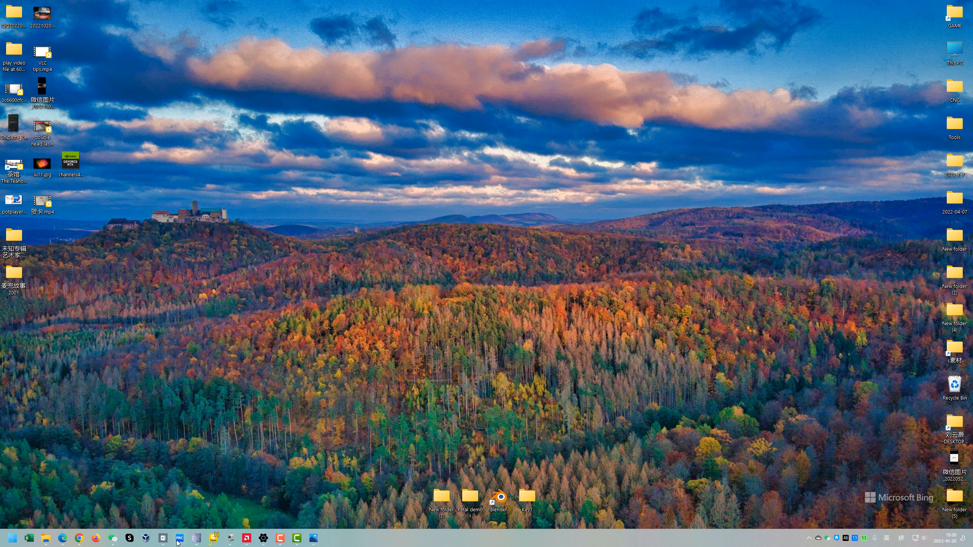
Enable AMD Fluid Motion Video on AMD Radeon(TM) Graphics with Auto output and close Bluesky FRC.
left_click(179, 538)
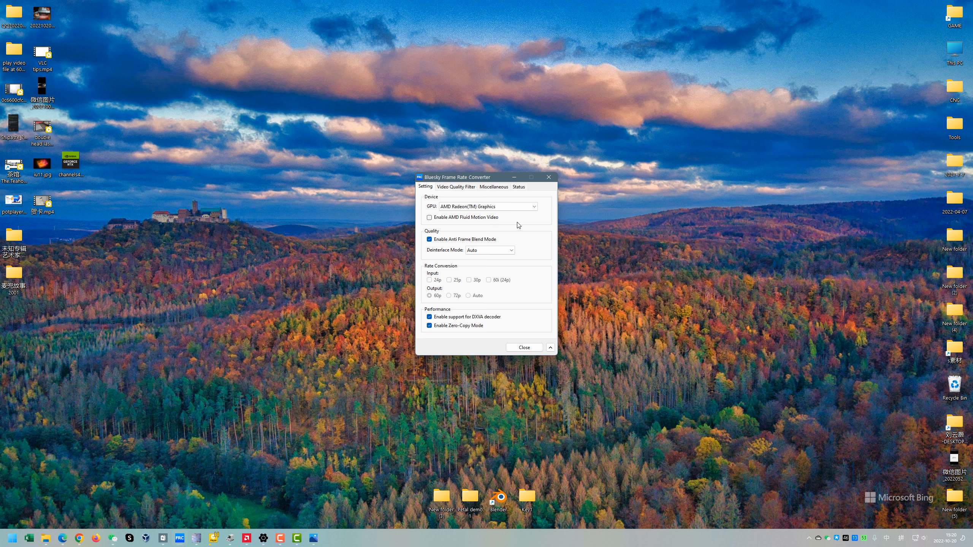
mouse_move(436, 182)
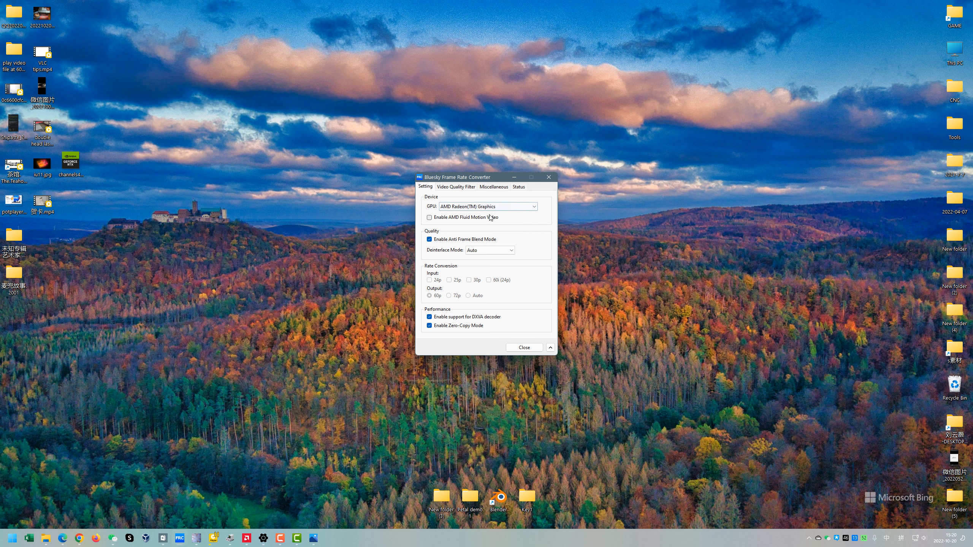
mouse_move(421, 207)
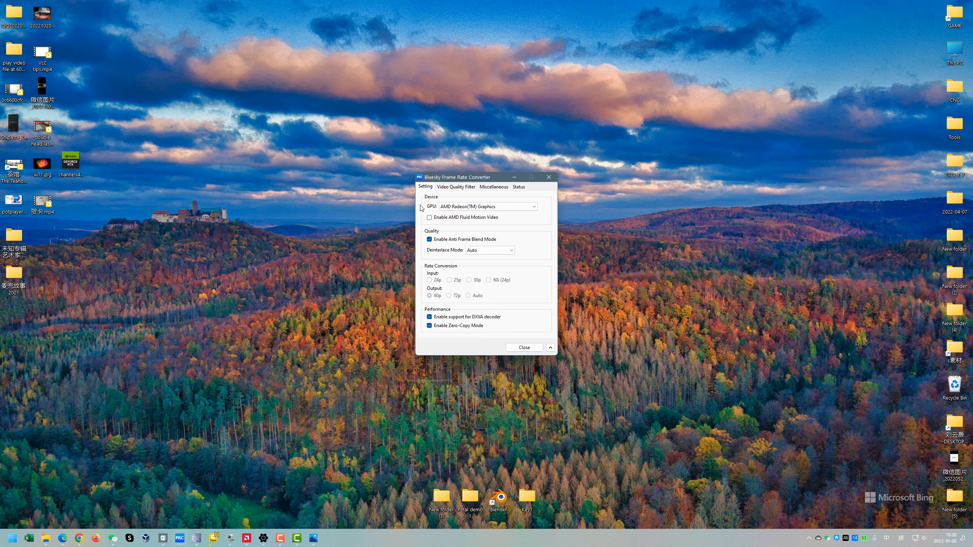
left_click(449, 279)
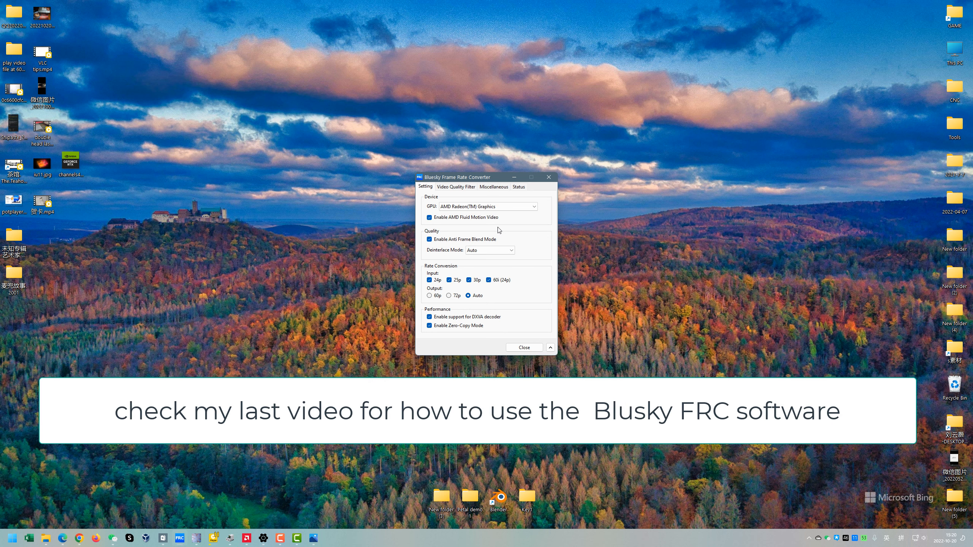
left_click(532, 206)
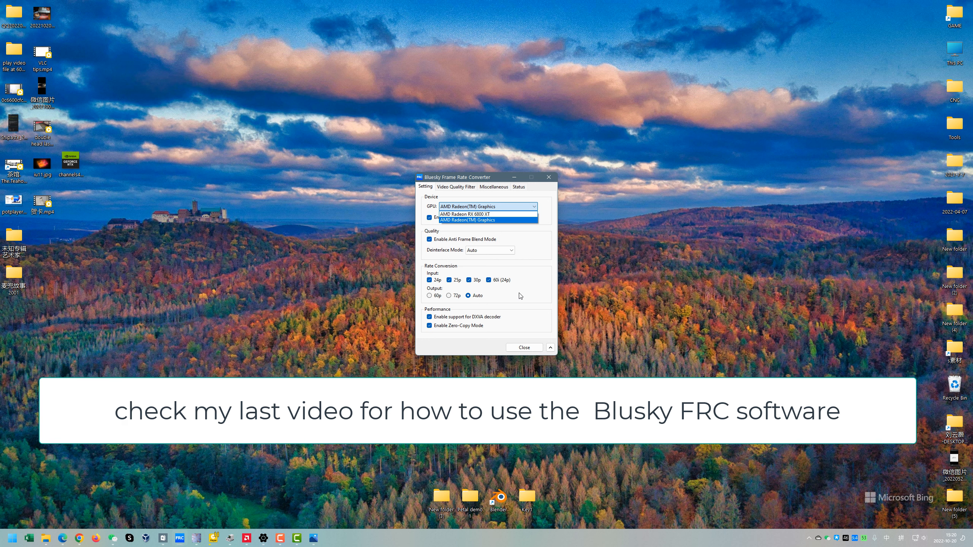
left_click(484, 219)
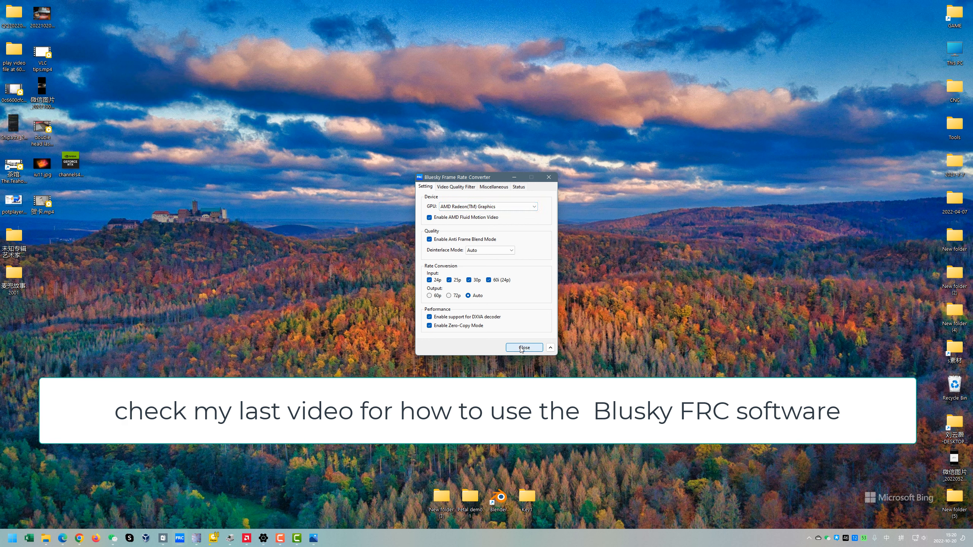
left_click(523, 347)
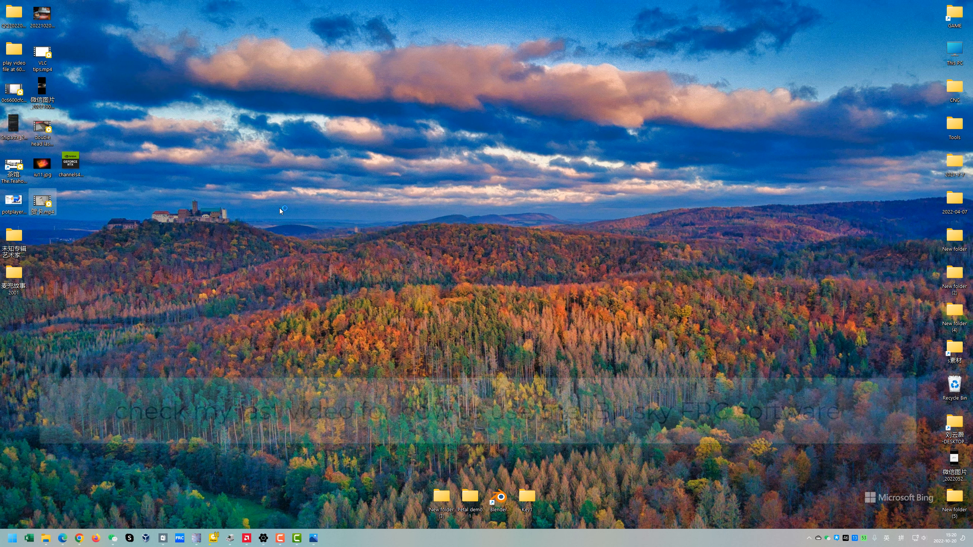
Play the desktop mp4 in PotPlayer and show its Playback/System Info.
double_click(43, 202)
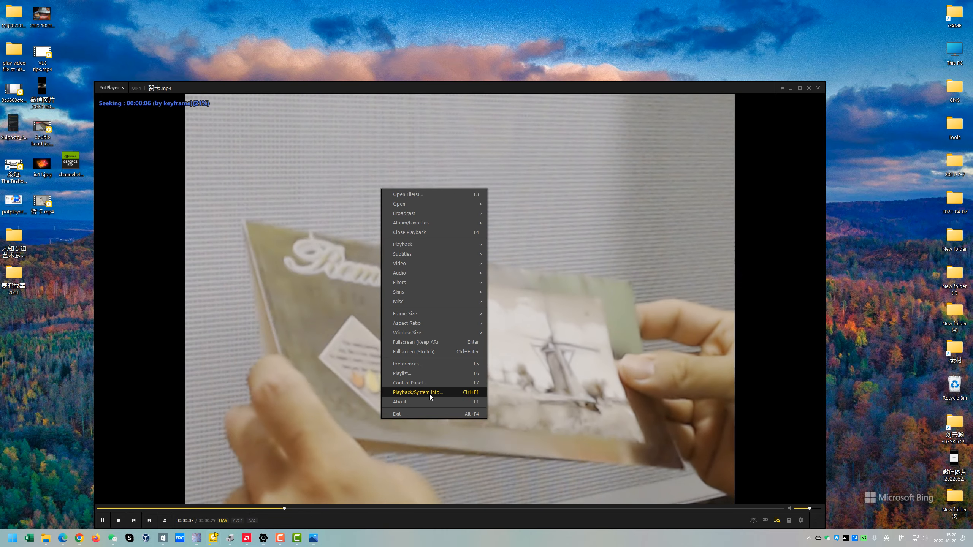
left_click(418, 391)
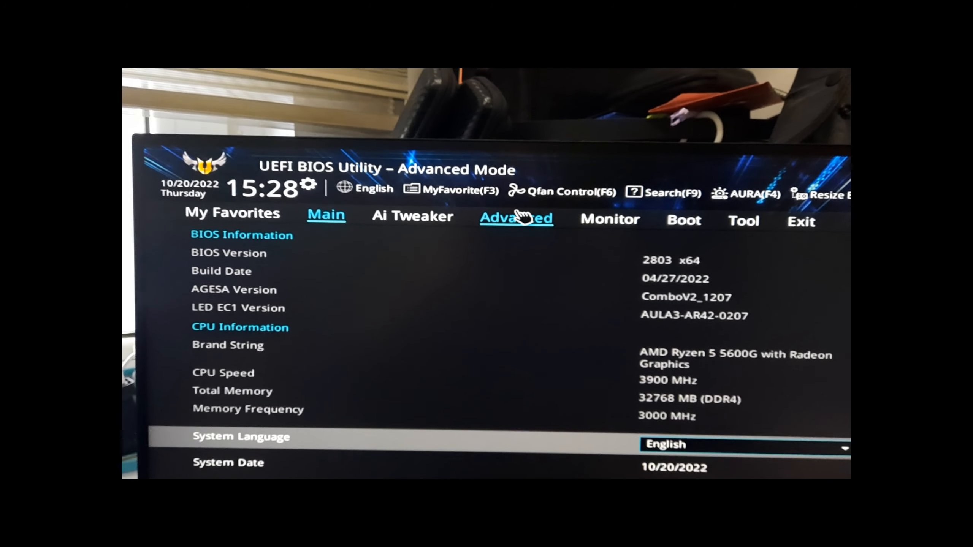
Go to Advanced > NB Configuration in the UEFI BIOS.
left_click(515, 218)
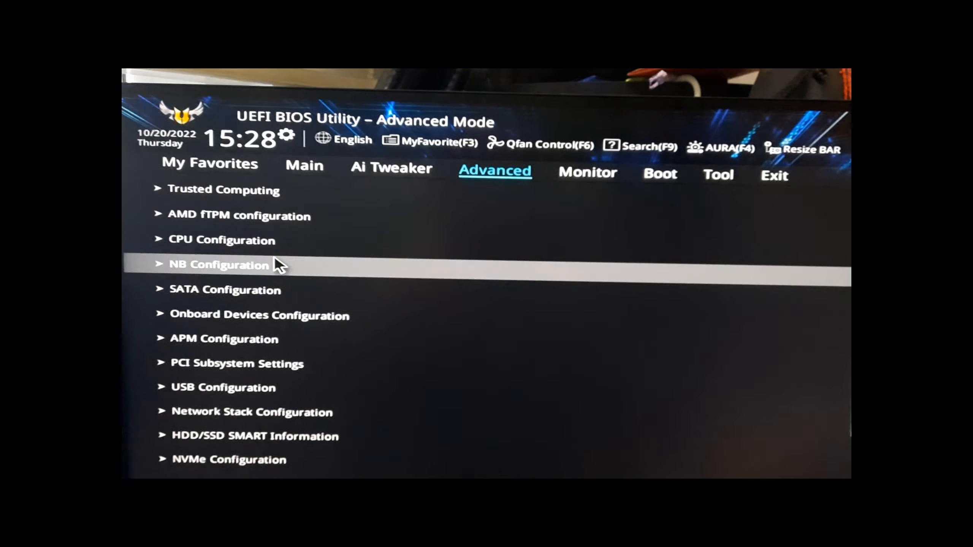
left_click(218, 264)
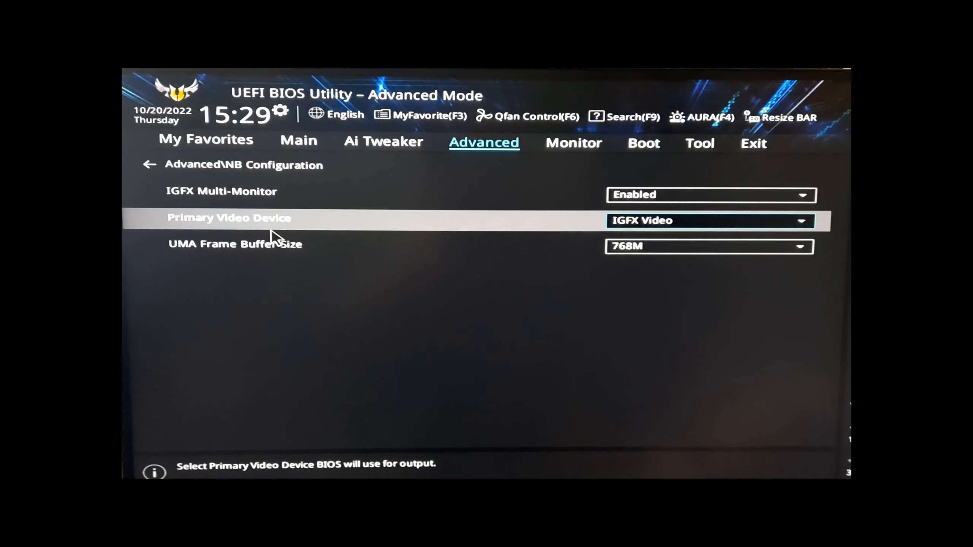
Keep IGFX Video as the Primary Video Device.
left_click(709, 221)
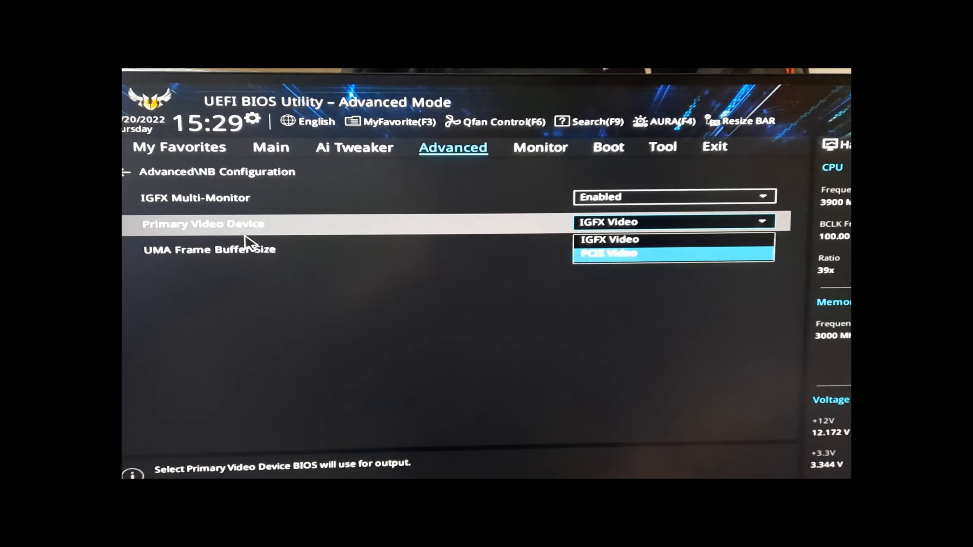
left_click(609, 253)
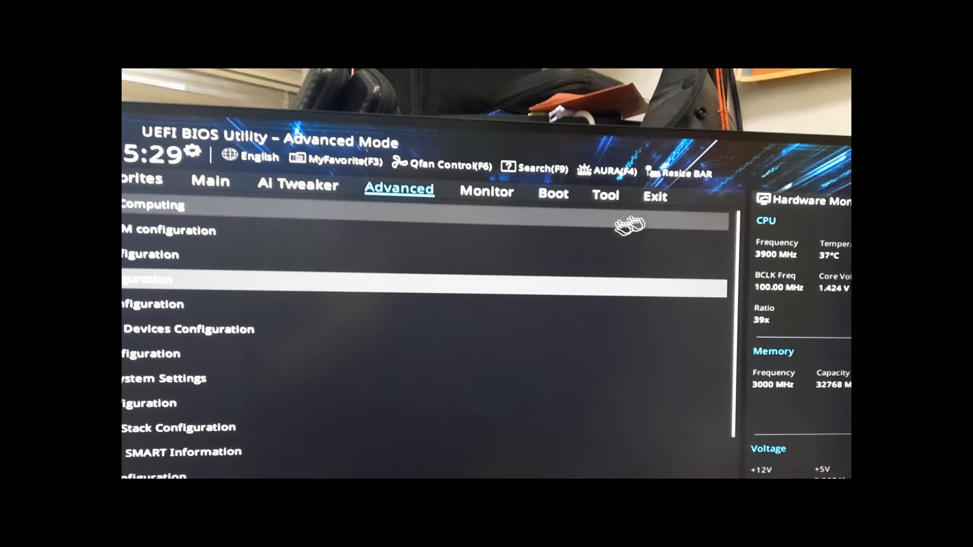
left_click(554, 199)
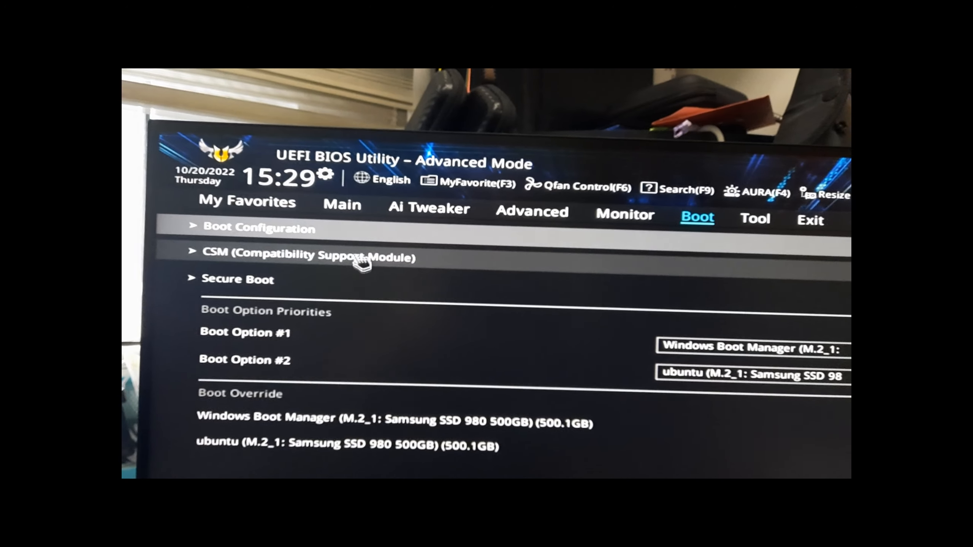
left_click(307, 255)
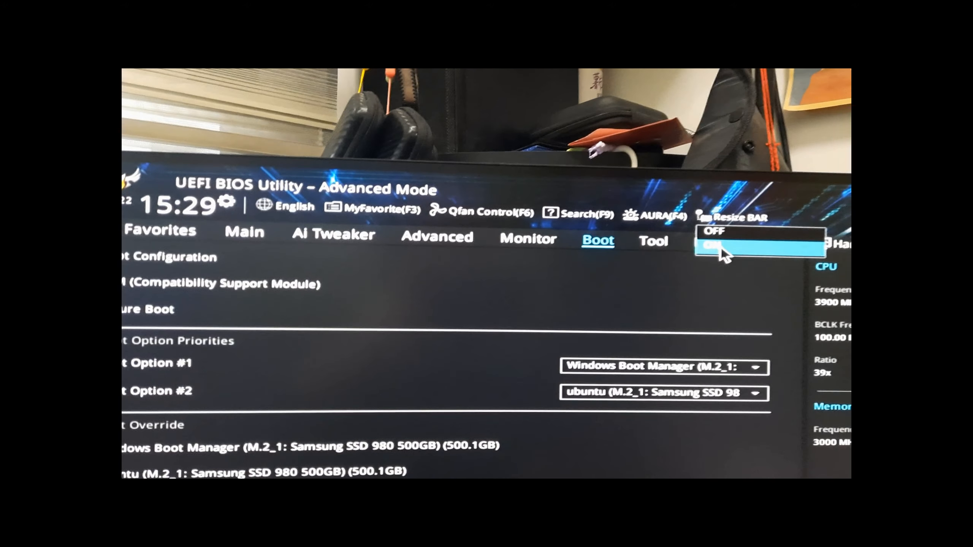
left_click(505, 168)
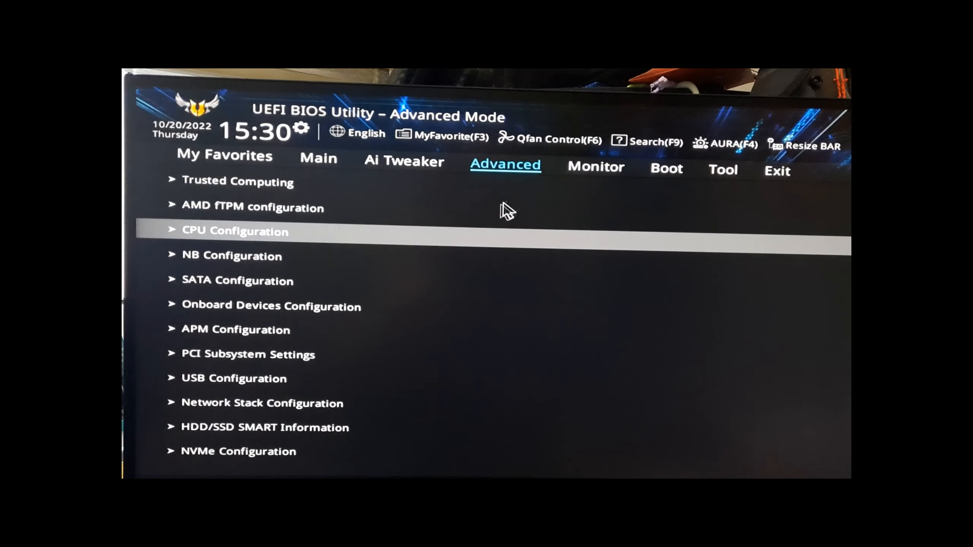
Exit the BIOS via Save Changes & Reset and confirm.
left_click(249, 354)
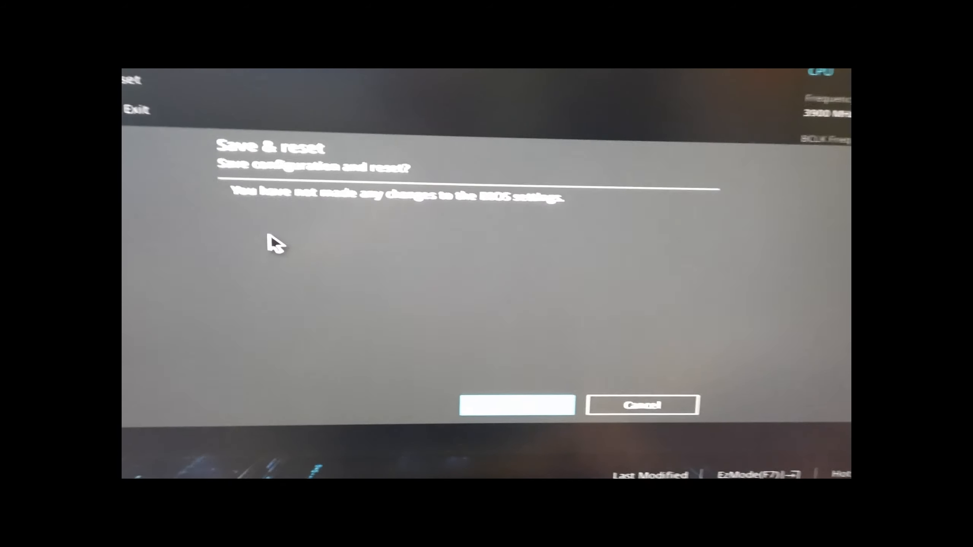
left_click(516, 404)
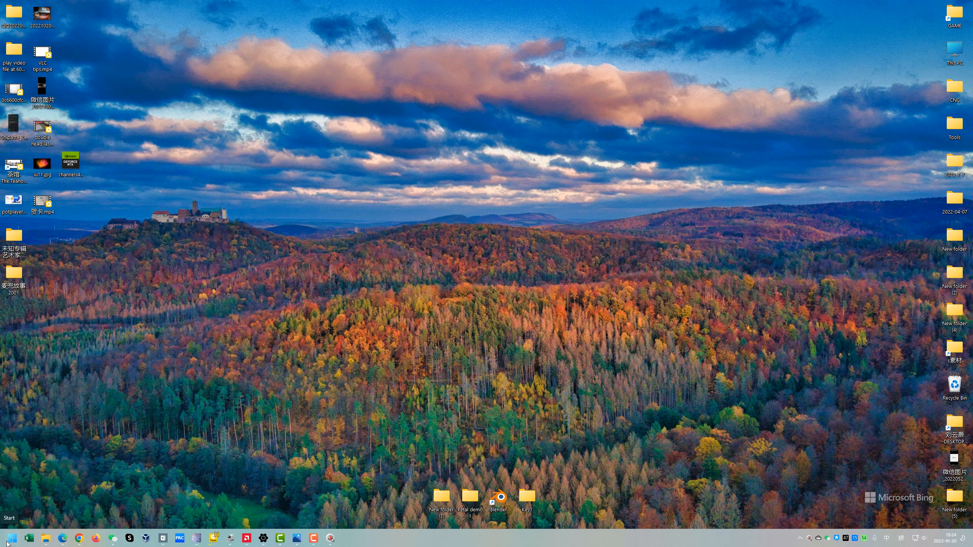
Check Device Manager lists AMD Radeon RX 6800 XT and AMD Radeon(TM) Graphics, then close it.
right_click(9, 537)
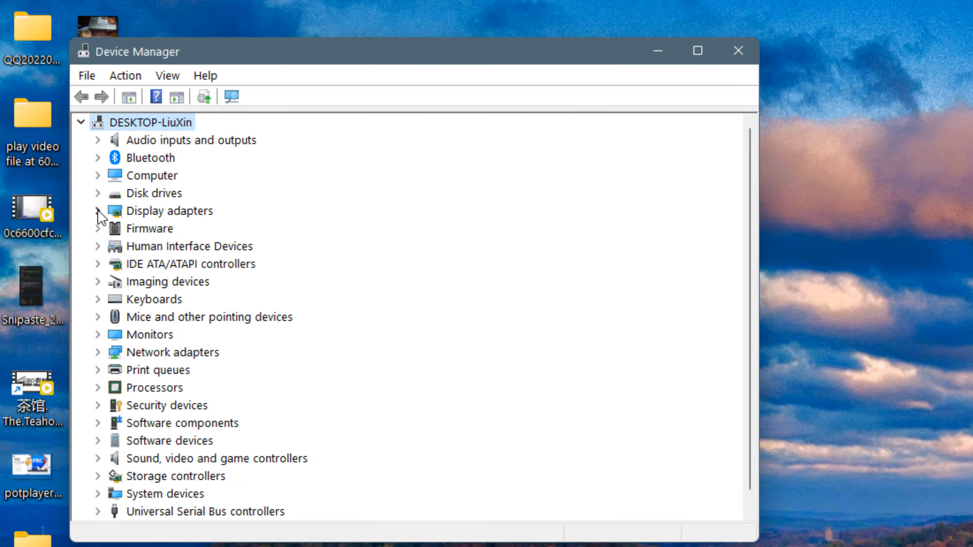
left_click(98, 211)
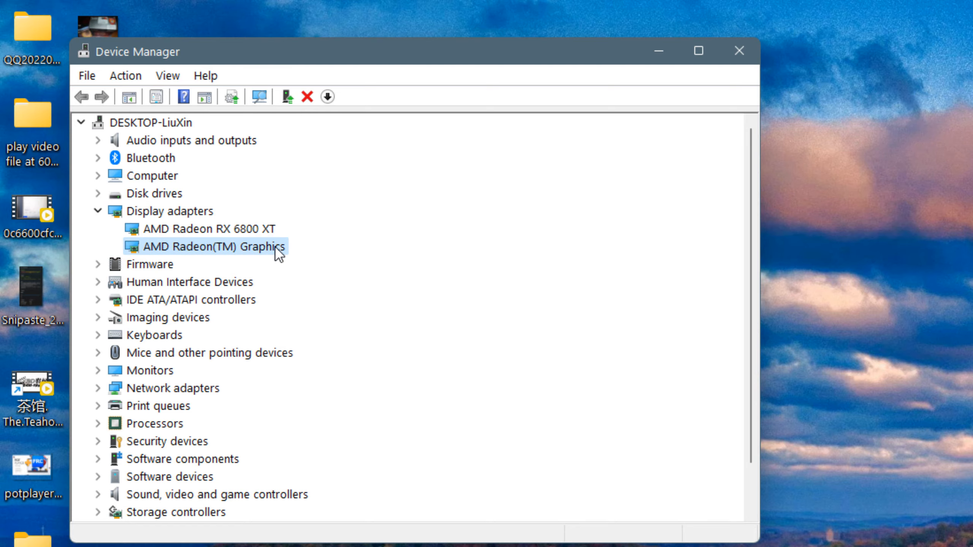
left_click(698, 50)
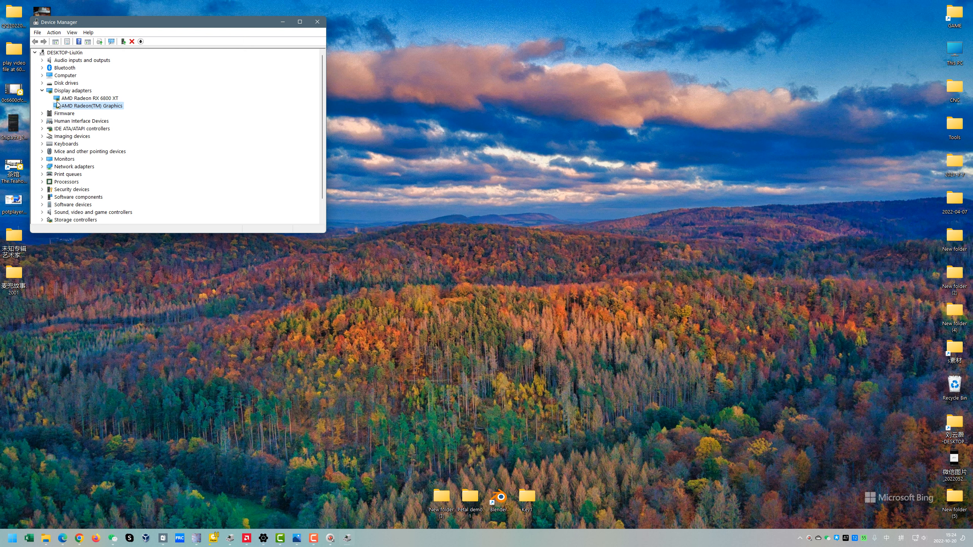
left_click(42, 90)
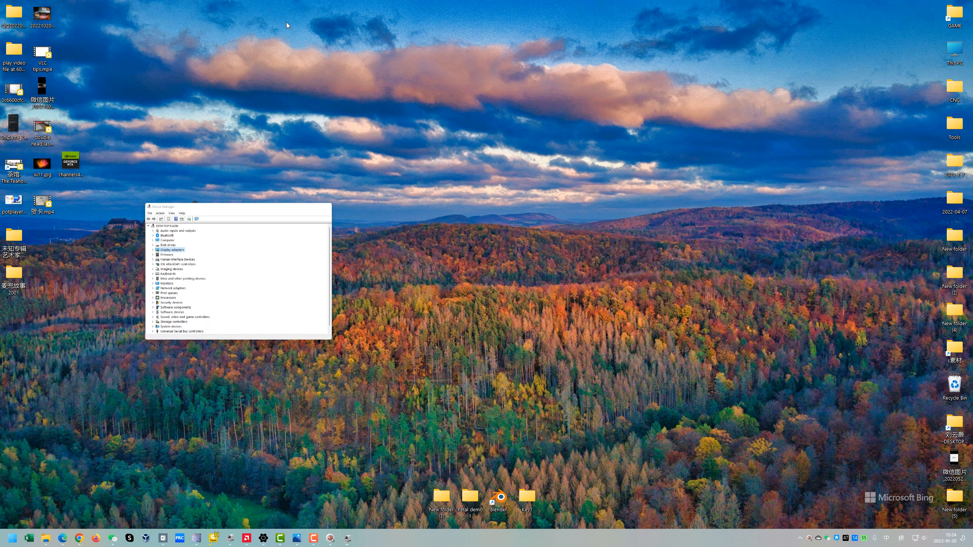
Reach the Graphics app list in Display settings and browse for a program.
left_click(327, 207)
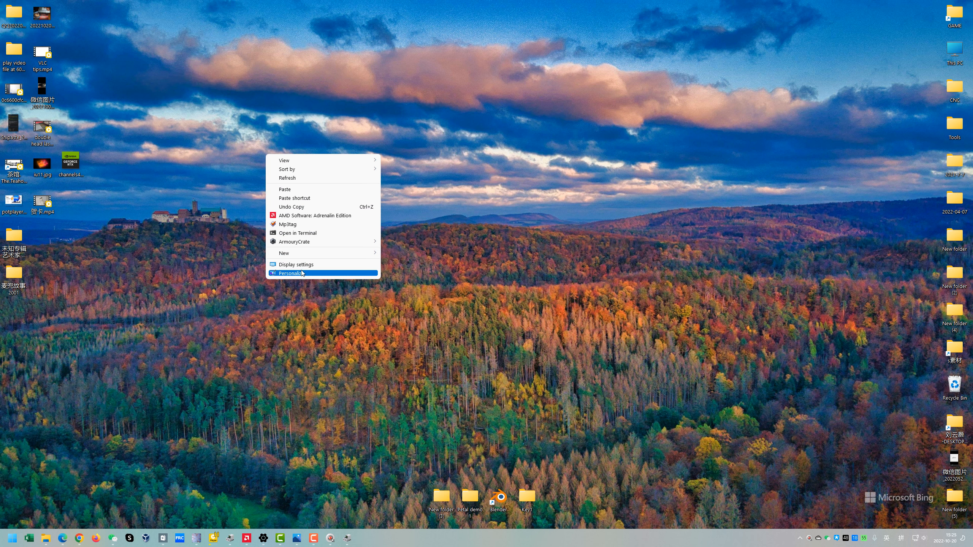
left_click(297, 265)
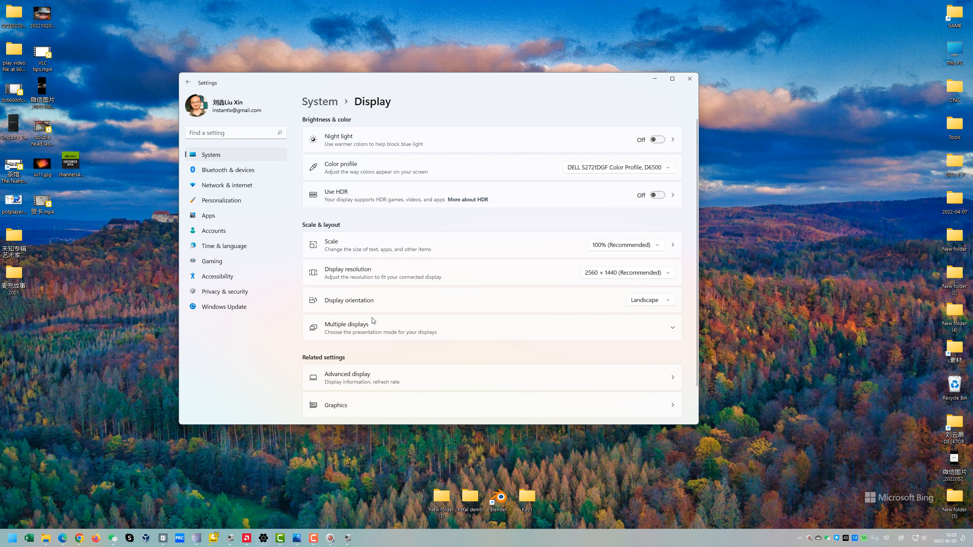
left_click(336, 405)
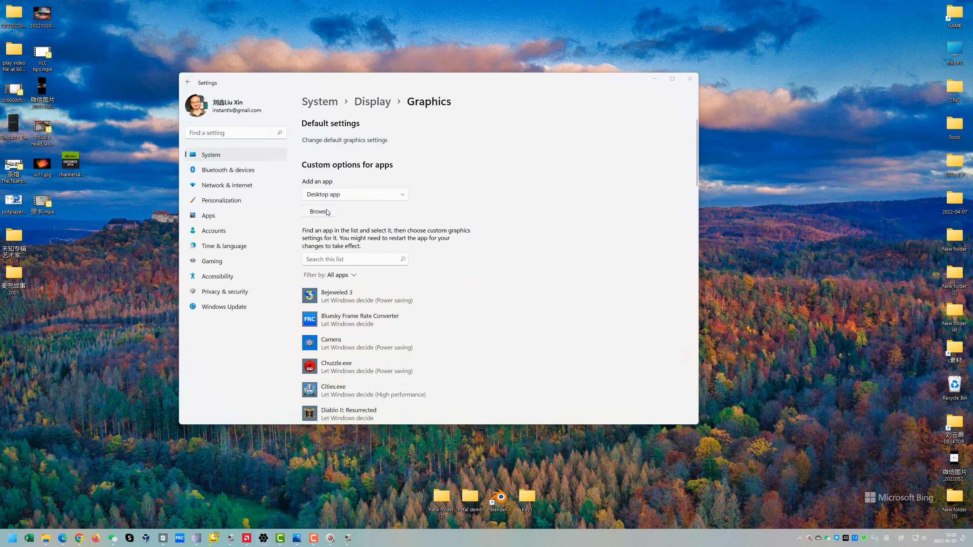
left_click(319, 211)
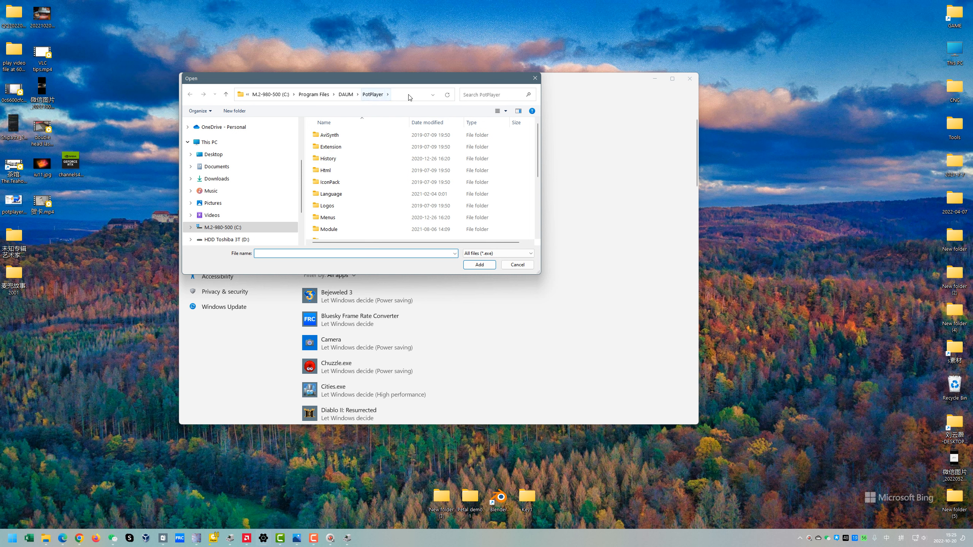
Add PotPlayerMini64.exe from C:\Program Files\DAUM\PotPlayer to the list.
scroll("down", 3)
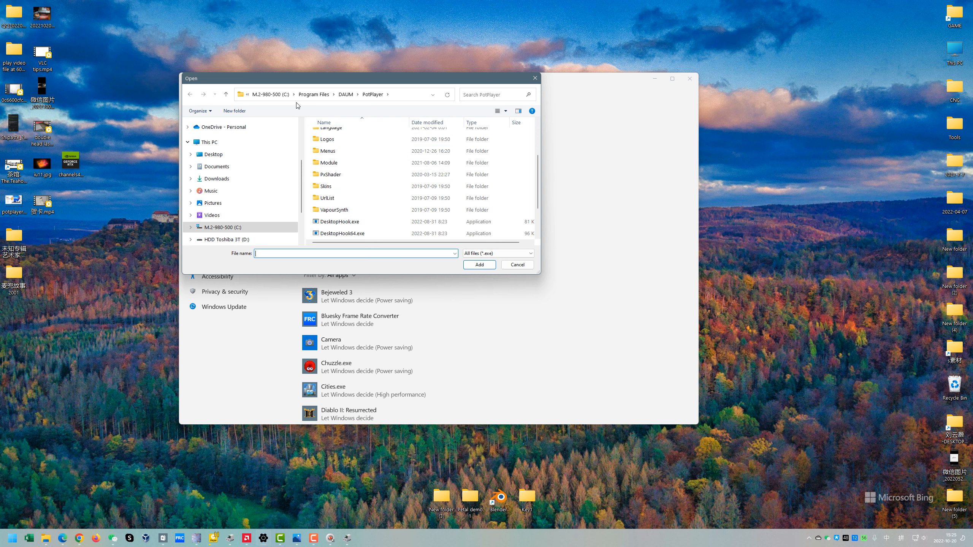
mouse_move(348, 93)
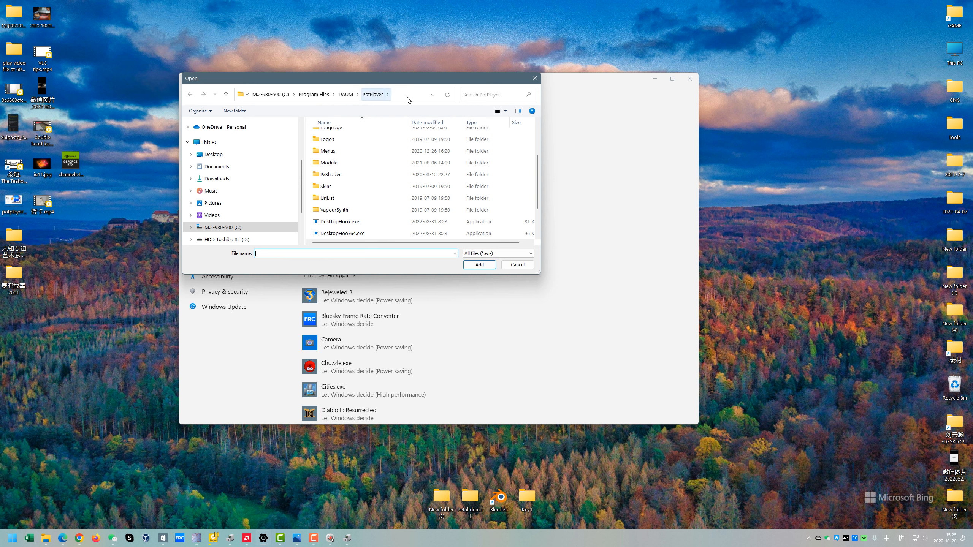
scroll("down", 3)
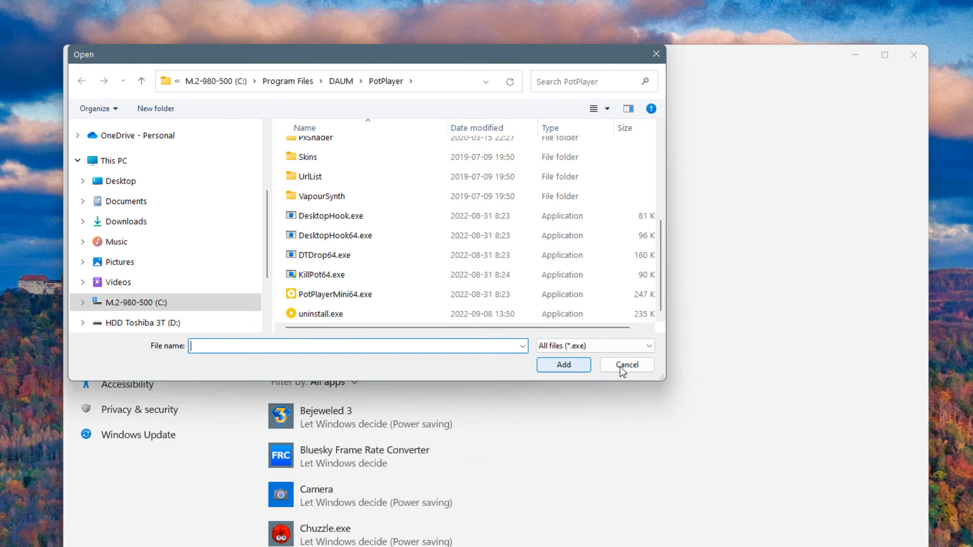
left_click(626, 365)
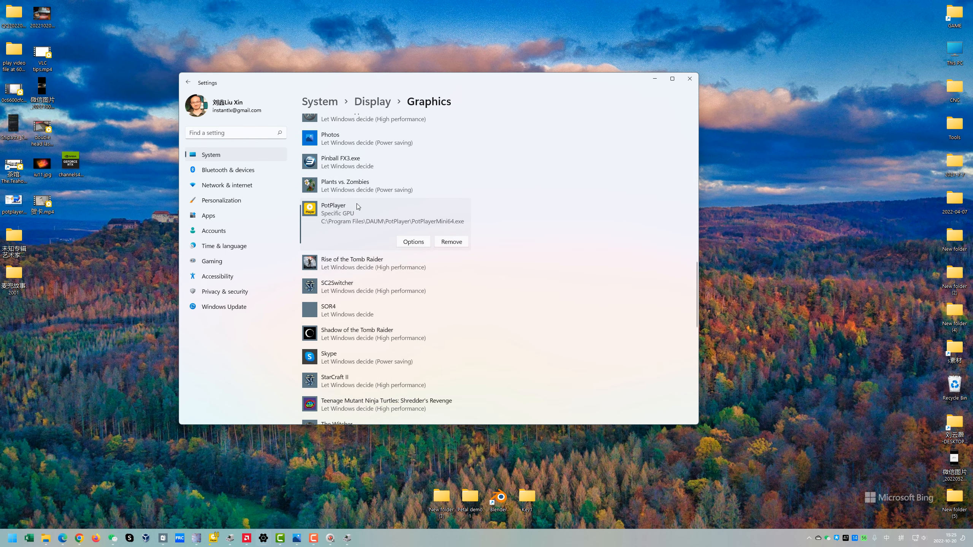
Show PotPlayer's graphics preference options listing both AMD GPUs.
left_click(413, 242)
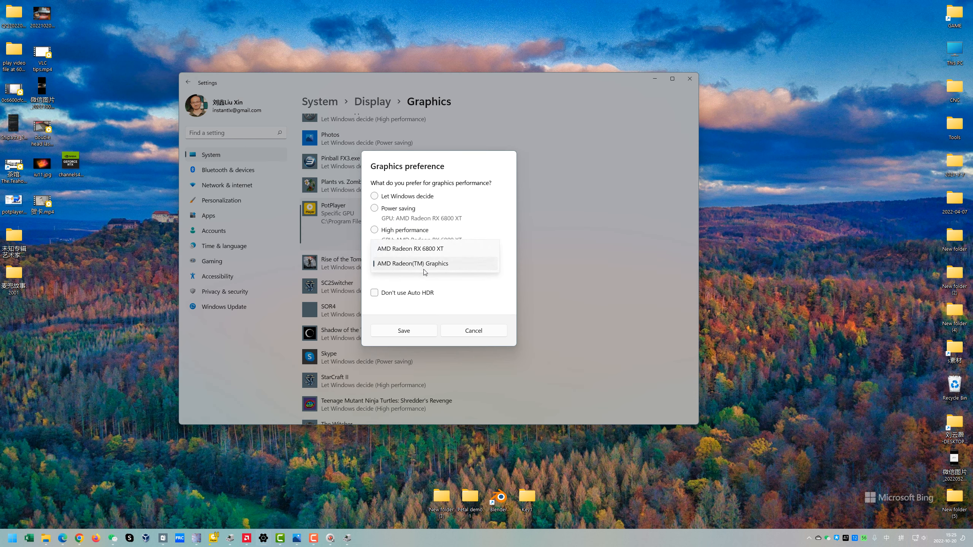
mouse_move(424, 267)
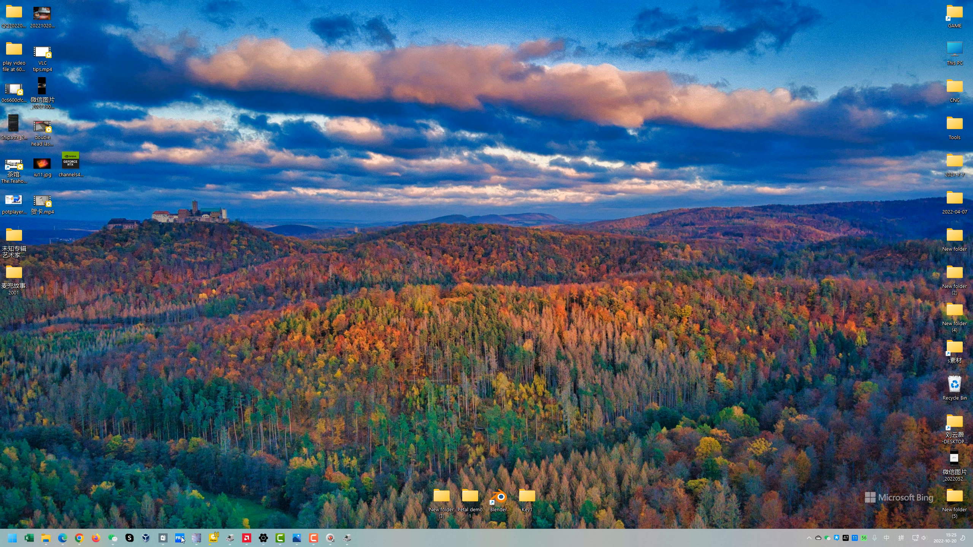
Select AMD Radeon(TM) Graphics as the Bluesky FRC GPU, keep Fluid Motion and Auto output, then close it.
left_click(178, 539)
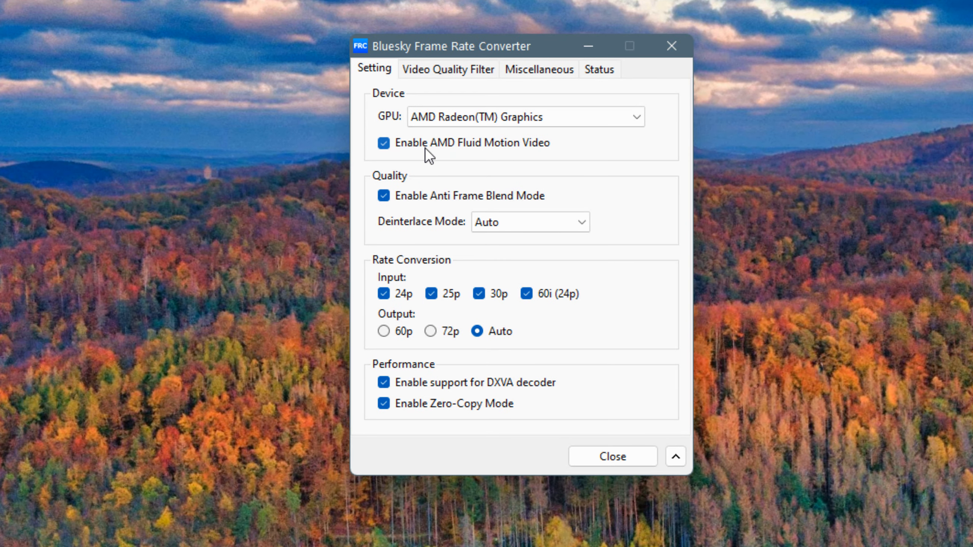
mouse_move(552, 157)
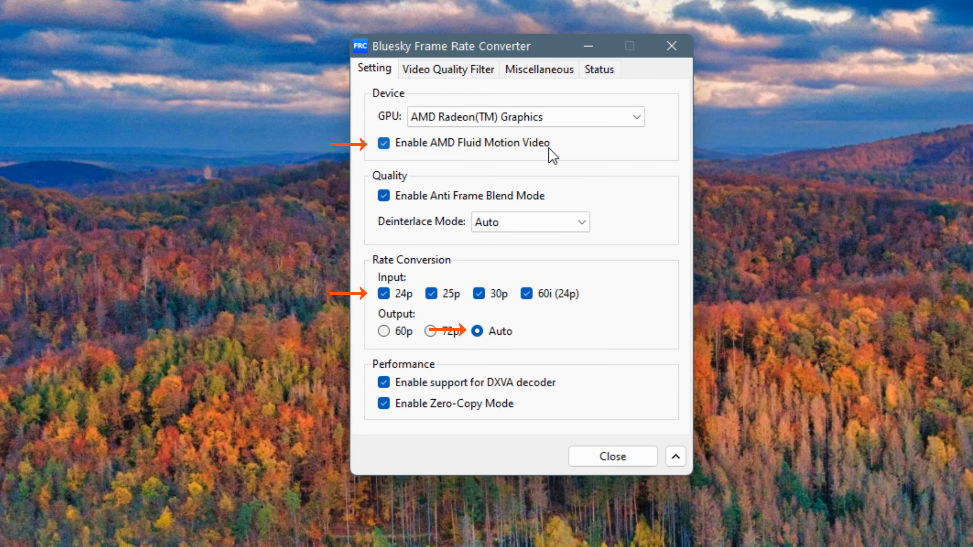
left_click(525, 116)
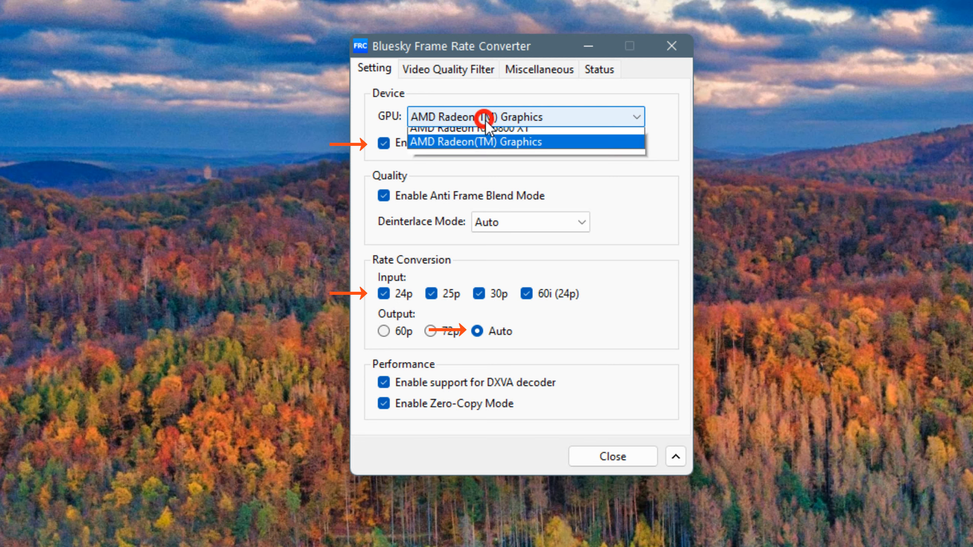
left_click(476, 142)
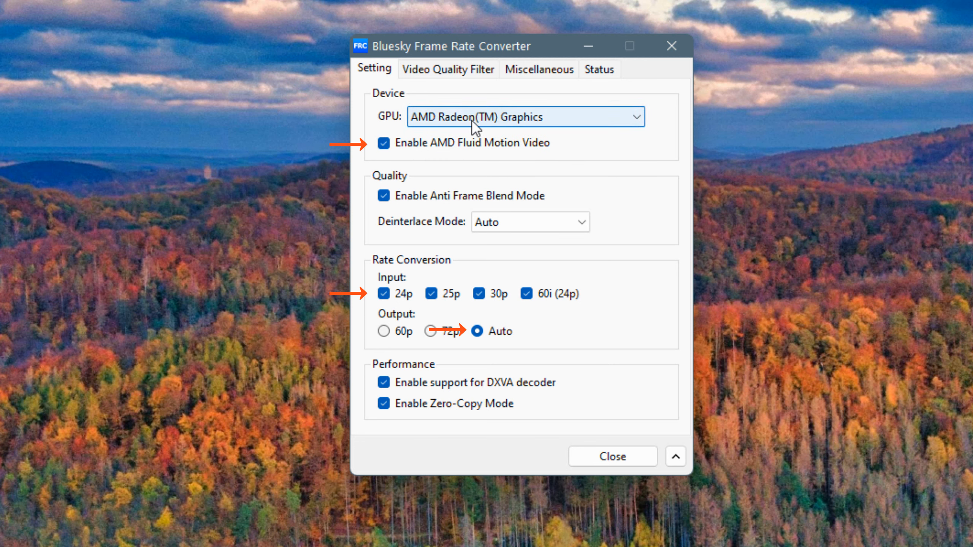
mouse_move(445, 298)
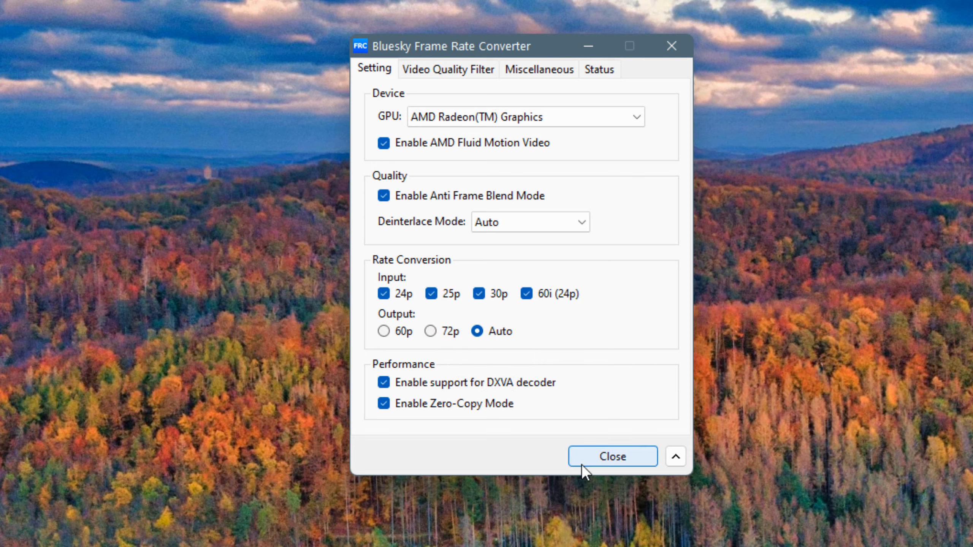
left_click(611, 457)
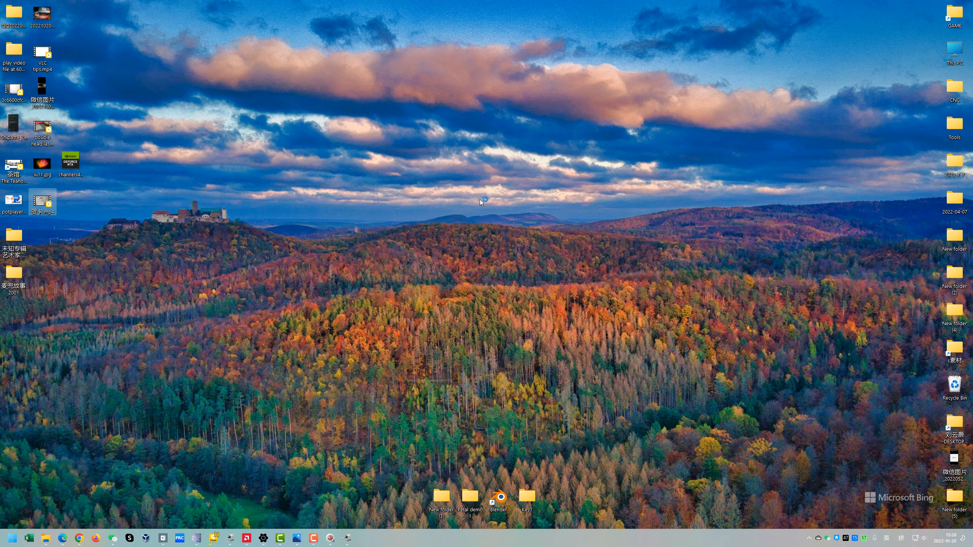
Play 贺卡.mp4 and confirm Playback Info shows FPS 30.068 → 59.95, then close it.
double_click(43, 200)
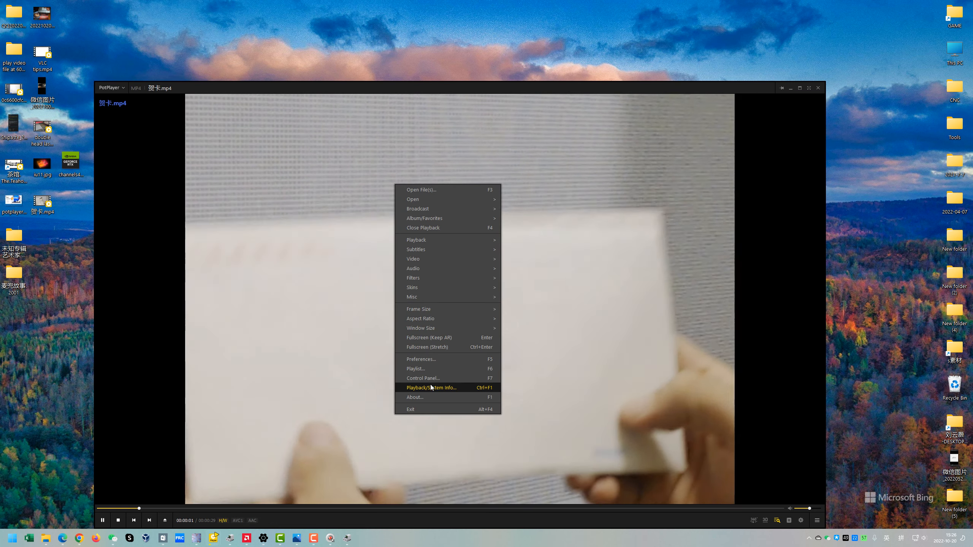
left_click(431, 387)
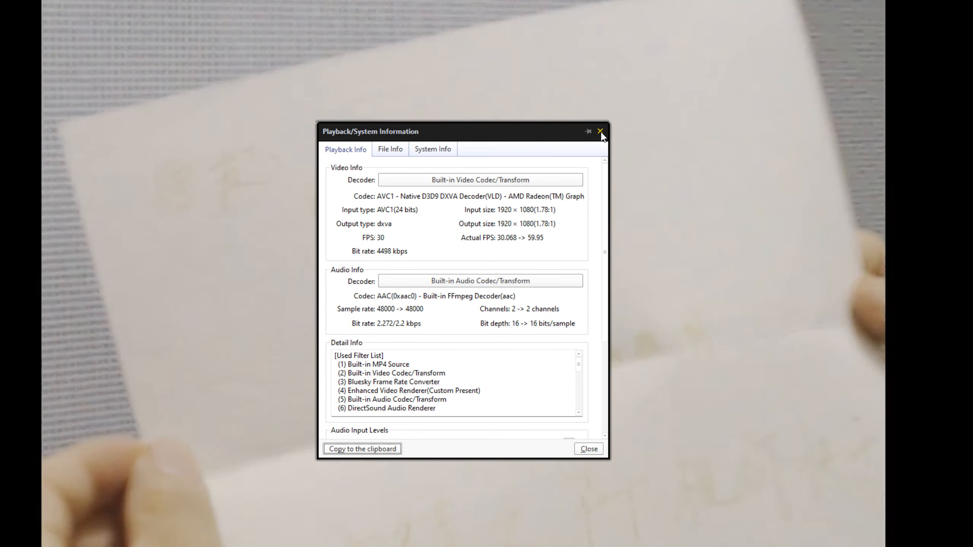
left_click(600, 134)
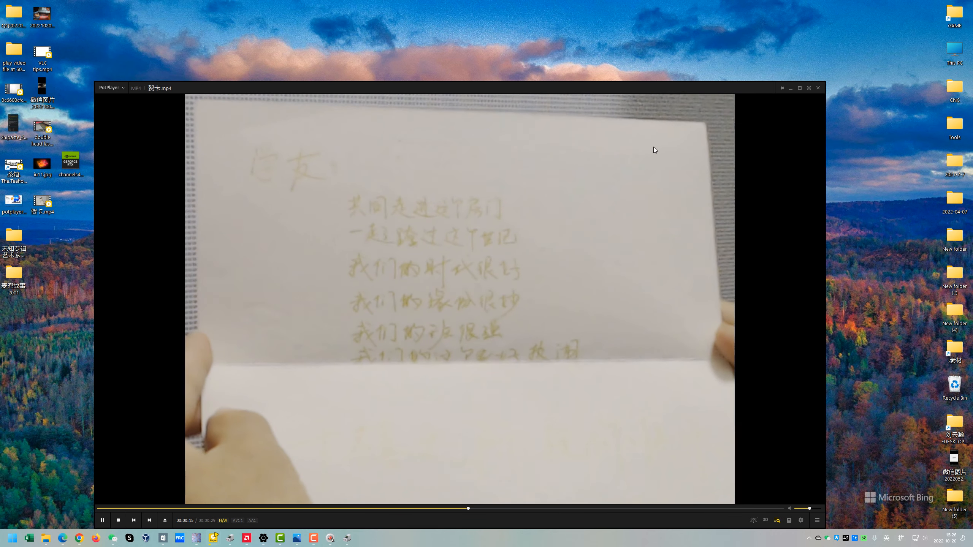
mouse_move(720, 92)
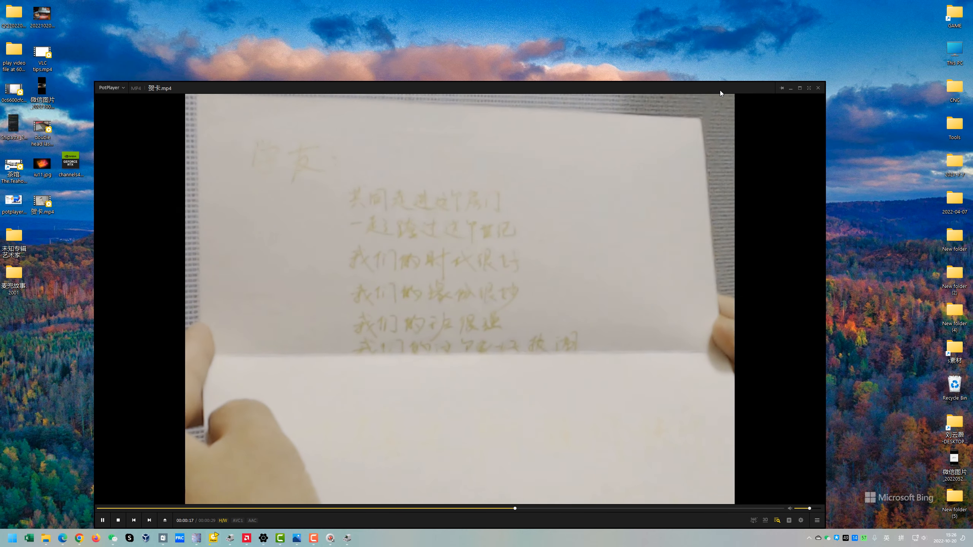